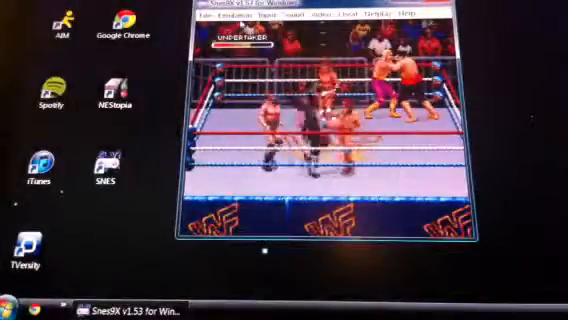
Load the Super Mario Kart ROM via File > Load Game, replacing the wrestling game
left_click(208, 14)
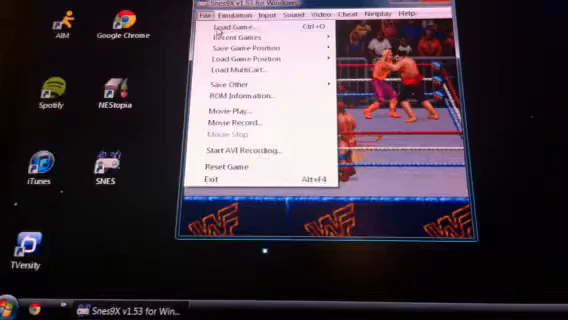
left_click(222, 34)
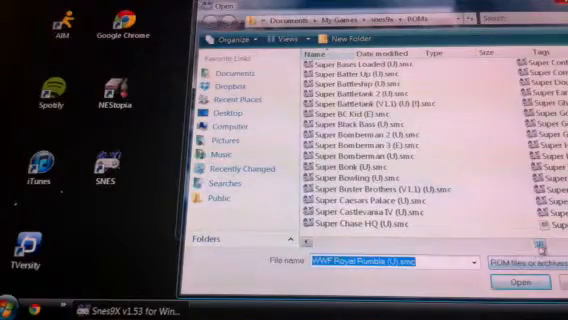
scroll("down", 3)
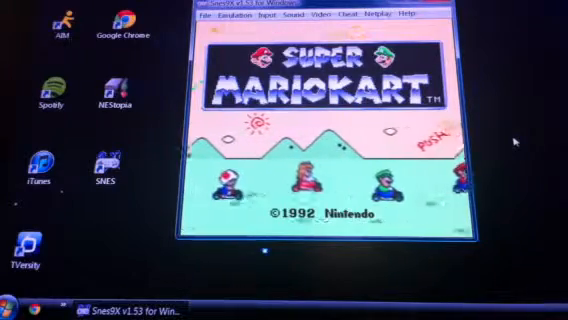
Browse the Video and Cheat menus, then bring up Video > Display Configuration
left_click(316, 16)
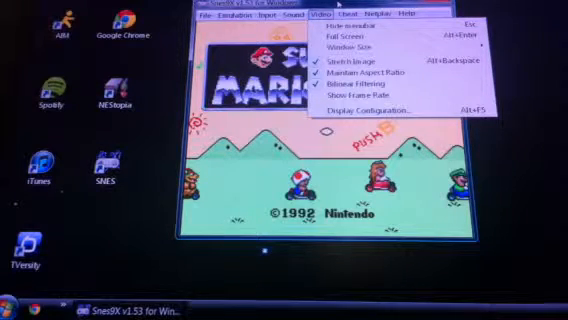
left_click(336, 16)
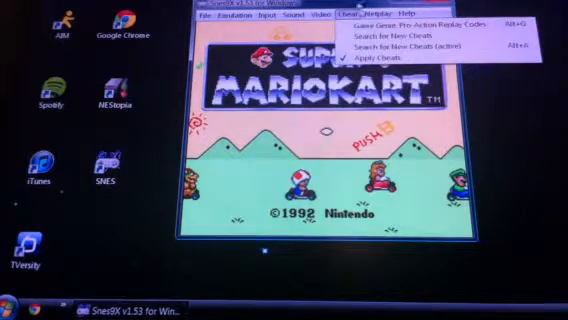
left_click(318, 16)
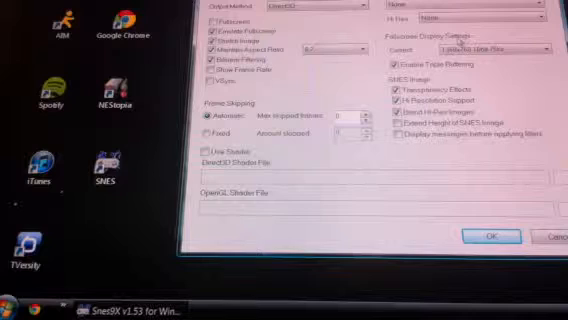
Confirm the Display Configuration dialog with OK after reviewing the video output options
left_click(480, 20)
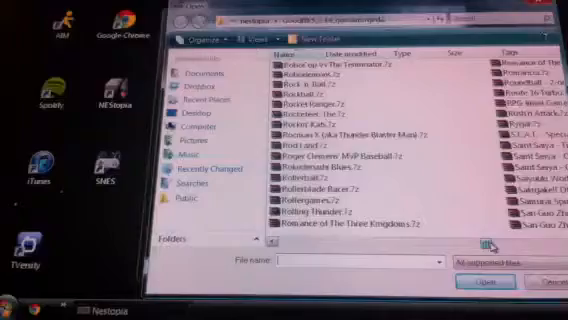
Scroll Nestopia's ROM list to the Super Mario Bros. 2 .7z archive and open it
scroll("down", 3)
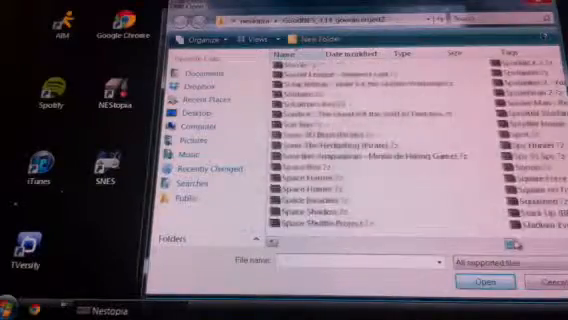
scroll("down", 3)
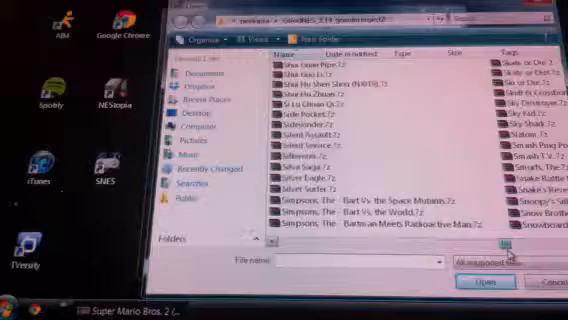
scroll("down", 3)
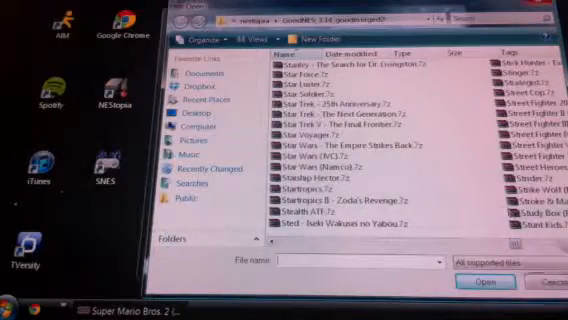
scroll("down", 3)
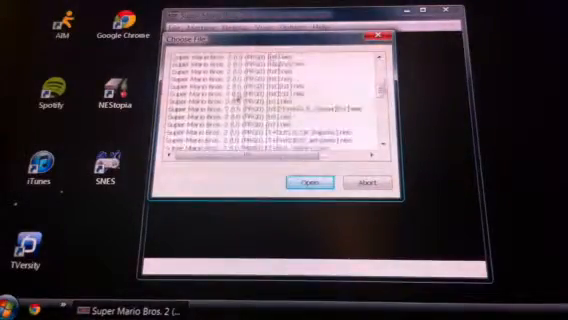
Choose the Super Mario USA entry from the archive list and start playing it
scroll("down", 3)
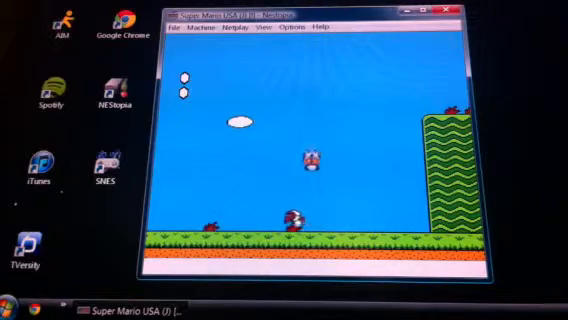
Bring up the Windows Start menu from the taskbar over the running game
left_click(180, 28)
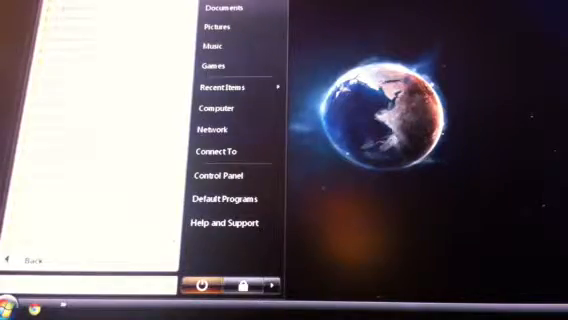
Browse from Computer to the Dolphin 3.0 folder and select Dolphin.exe
left_click(226, 12)
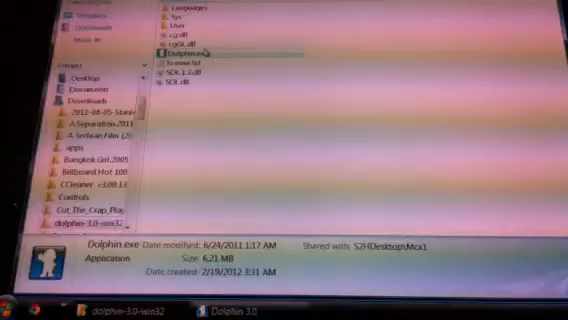
Launch Dolphin.exe so its game list appears with a single game entry
double_click(178, 48)
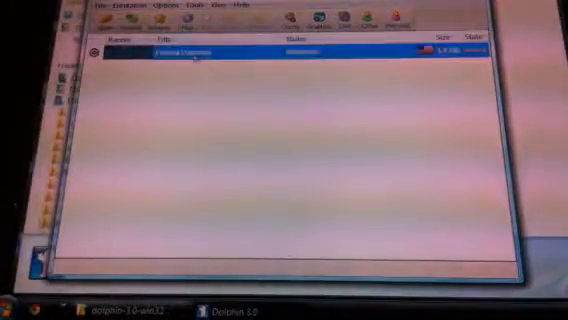